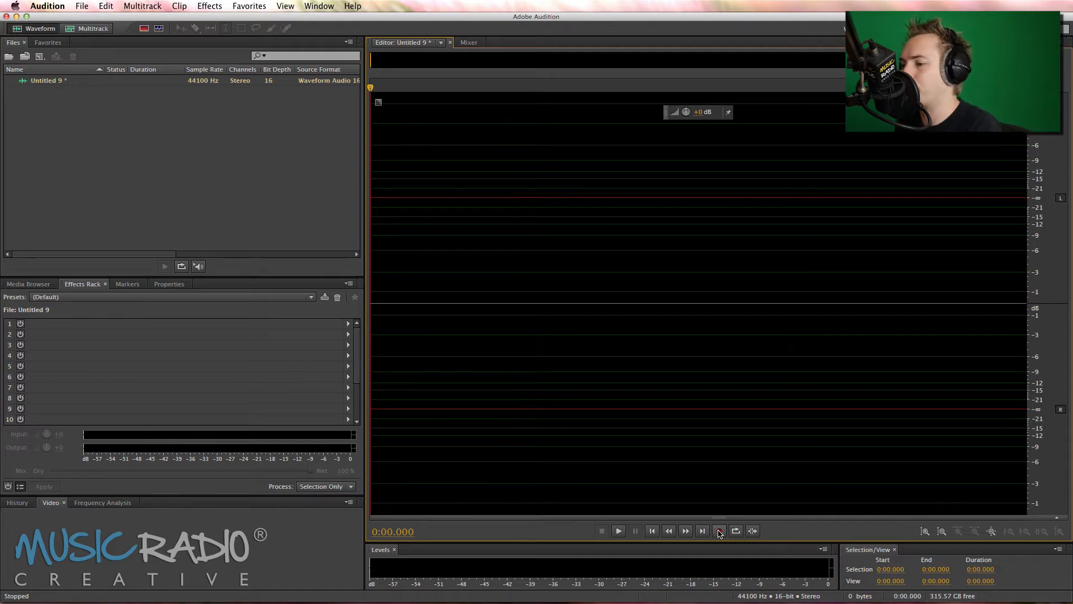
- Record the spoken station line in two passes, about four seconds of stereo voice
{"action": "left_click", "coordinate": [718, 531]}
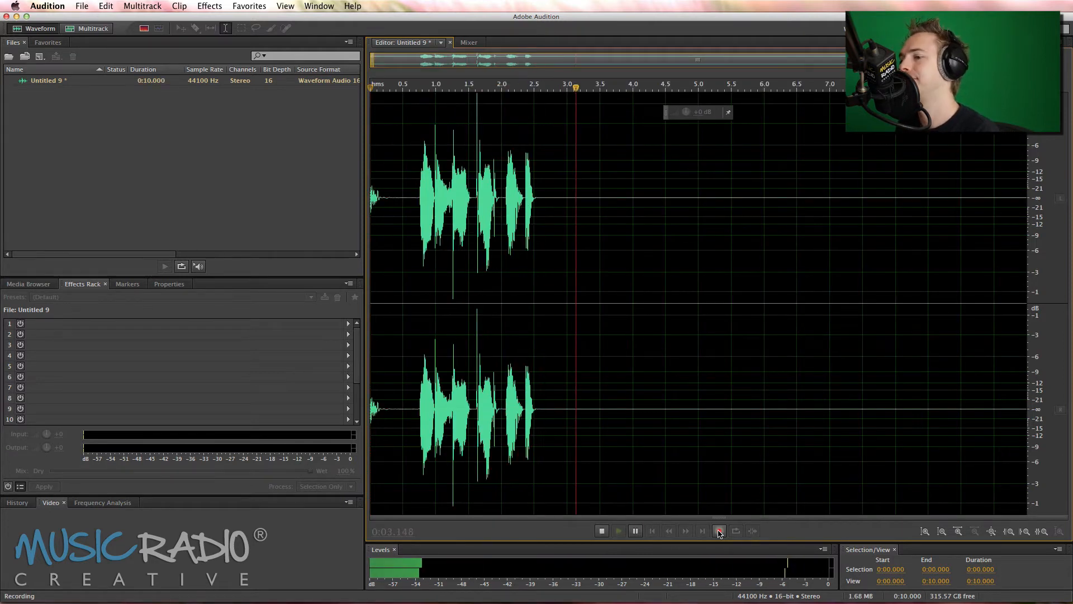
{"action": "left_click", "coordinate": [600, 531]}
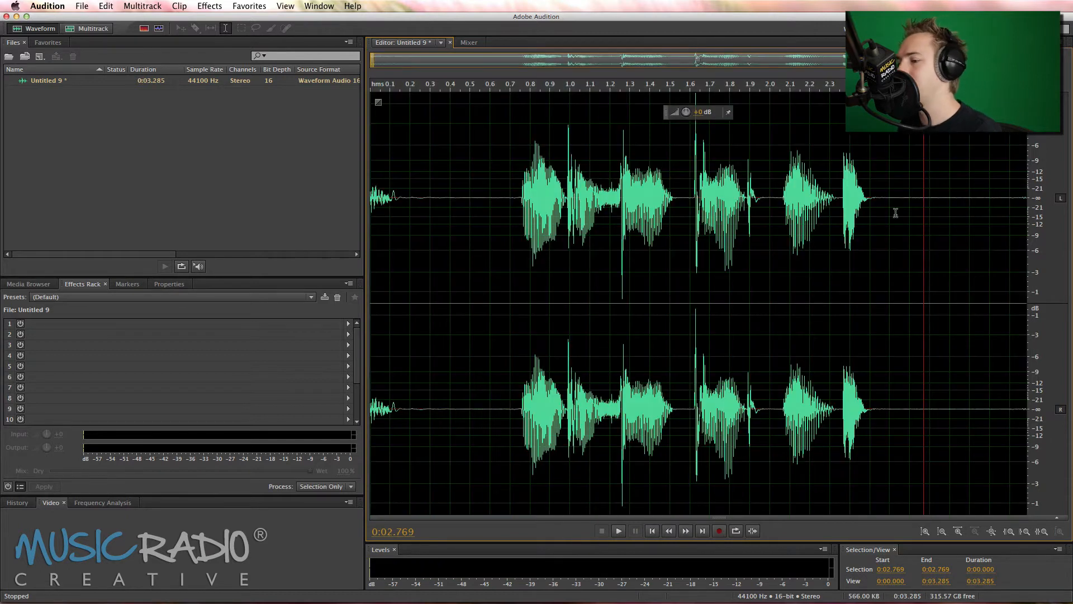
{"action": "left_click", "coordinate": [719, 530]}
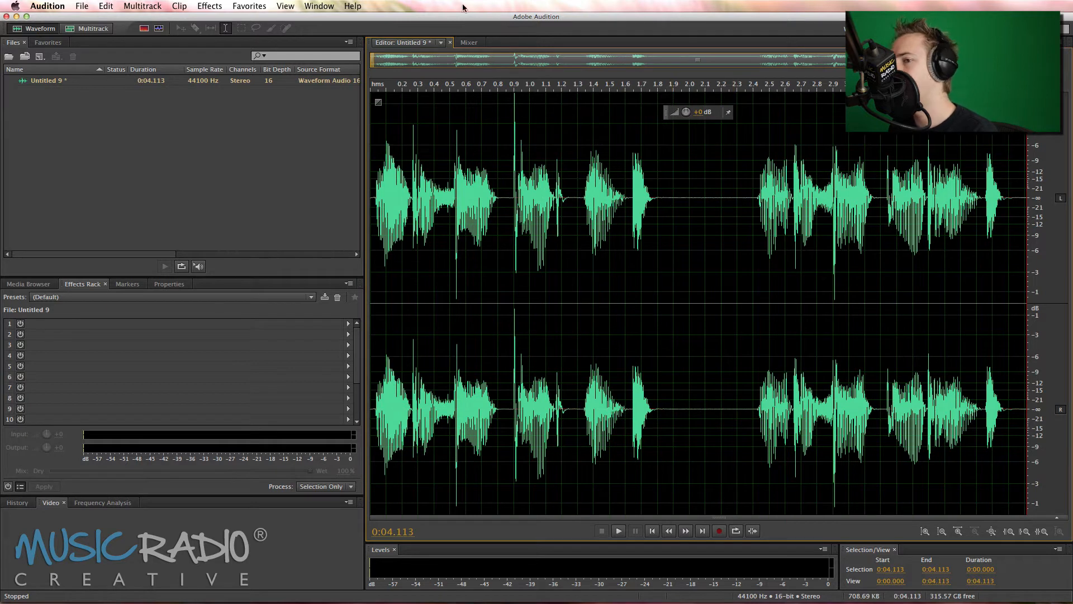
- Open the Effects menu to reach the Time and Pitch effects
{"action": "left_click", "coordinate": [208, 5]}
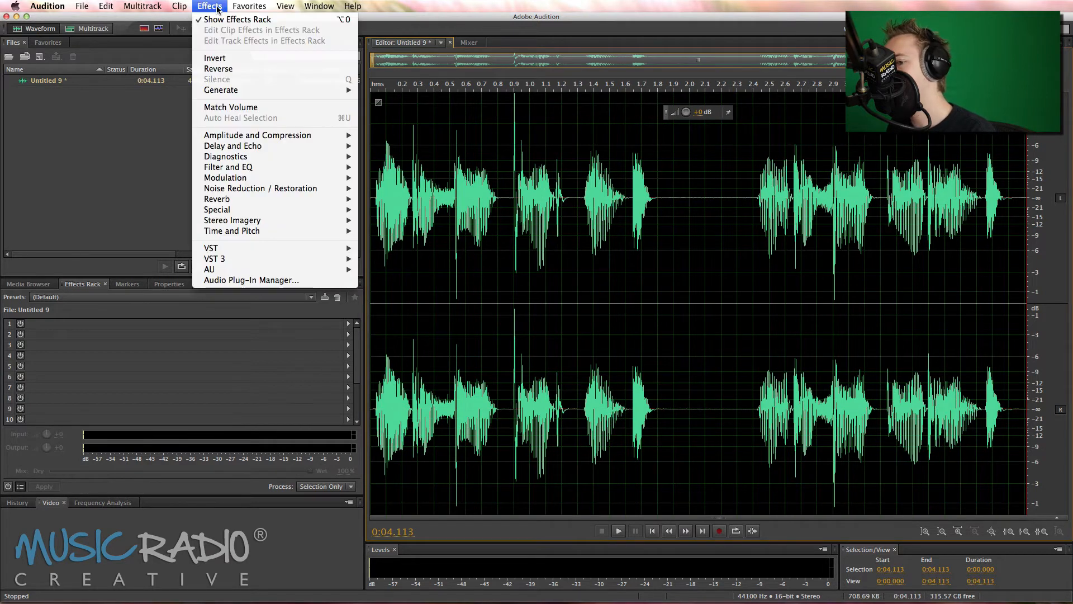
{"action": "mouse_move", "coordinate": [232, 231]}
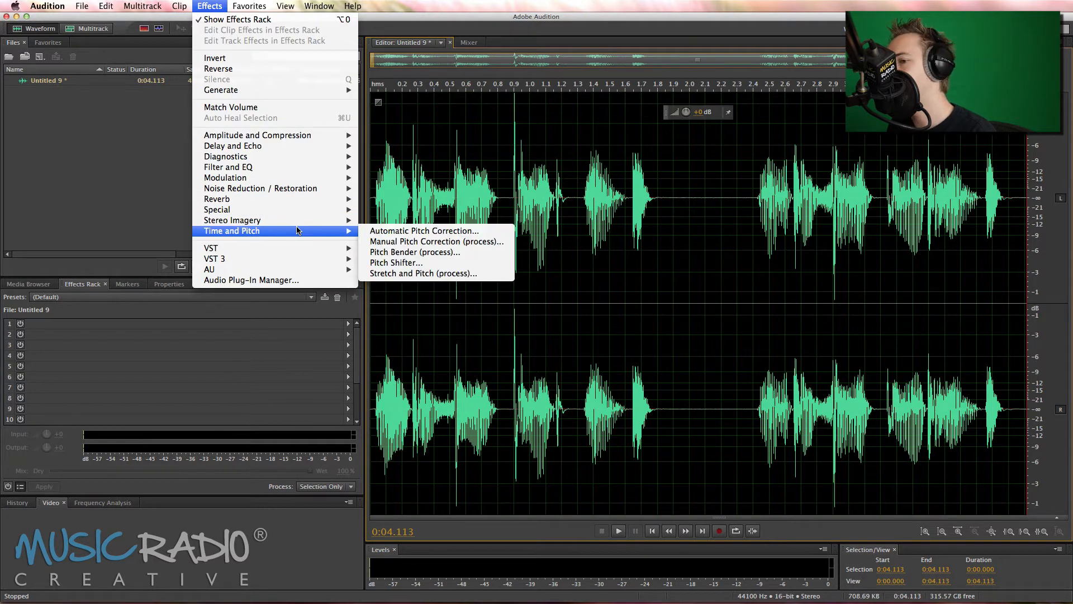
{"action": "mouse_move", "coordinate": [424, 231]}
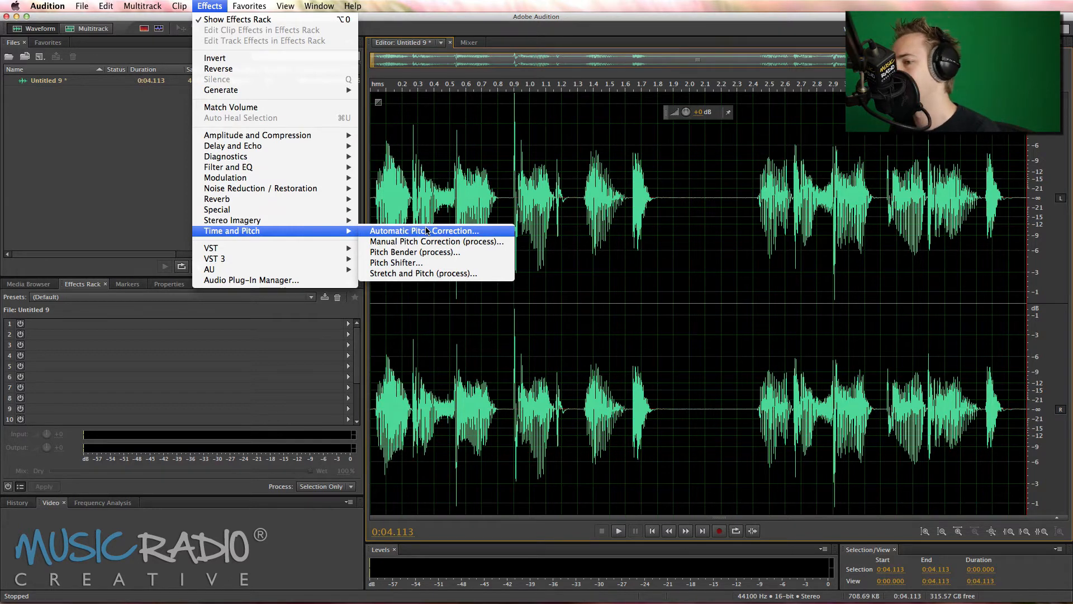
{"action": "mouse_move", "coordinate": [437, 241]}
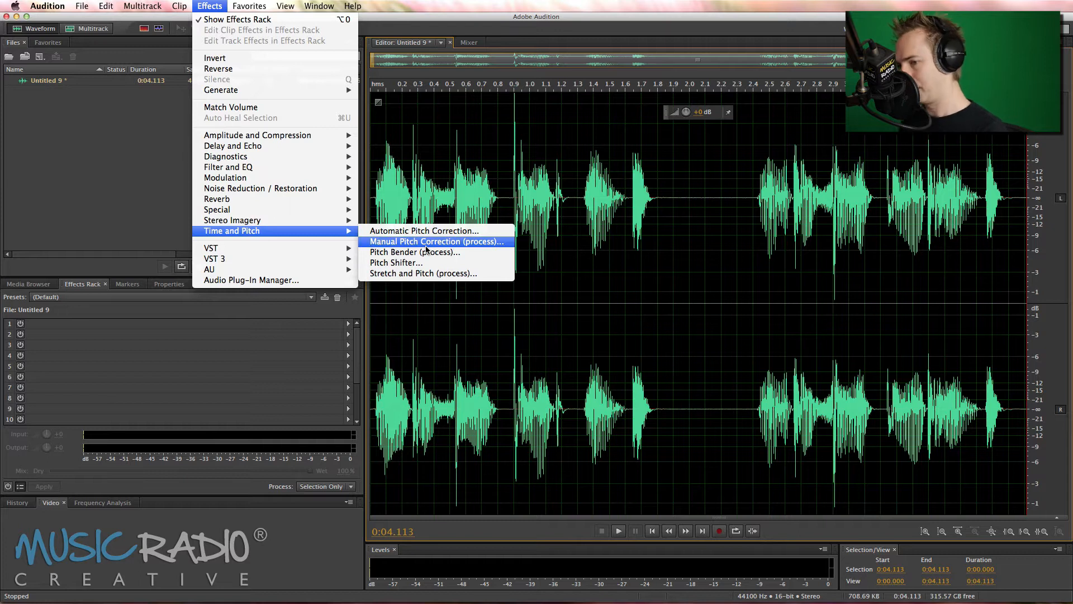
- Apply Manual Pitch Correction (process) to the voice take to show its pitch curve
{"action": "left_click", "coordinate": [436, 241]}
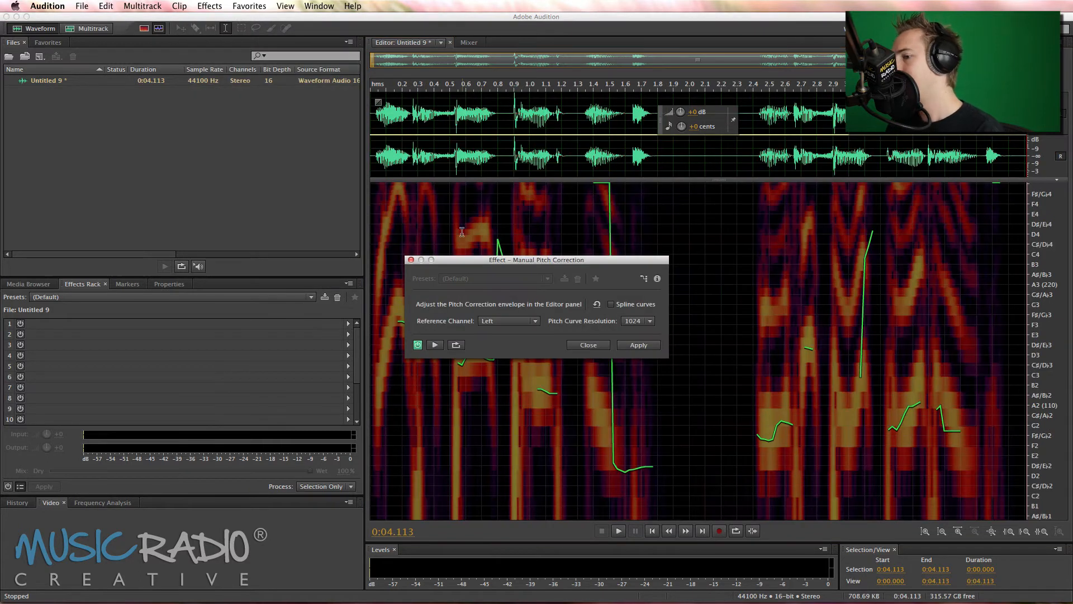
{"action": "mouse_move", "coordinate": [704, 248]}
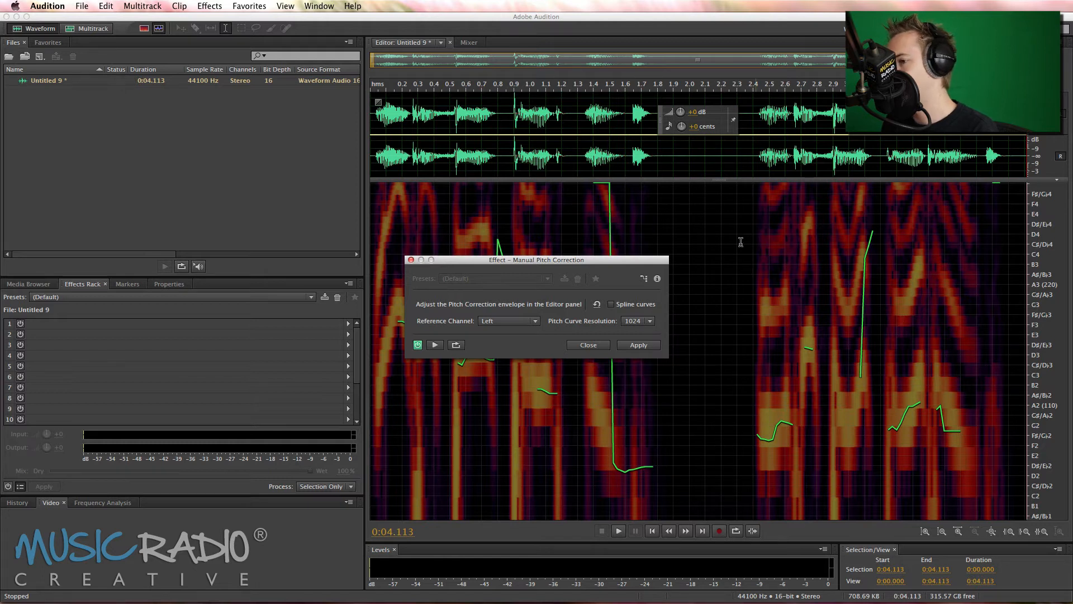
{"action": "mouse_move", "coordinate": [768, 243]}
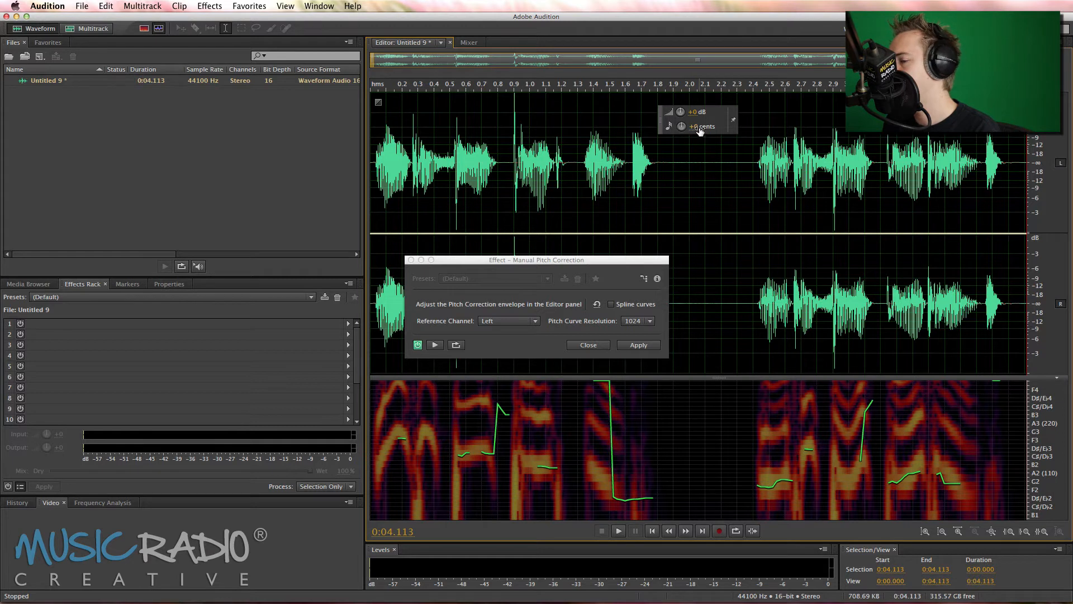
{"action": "mouse_move", "coordinate": [463, 231]}
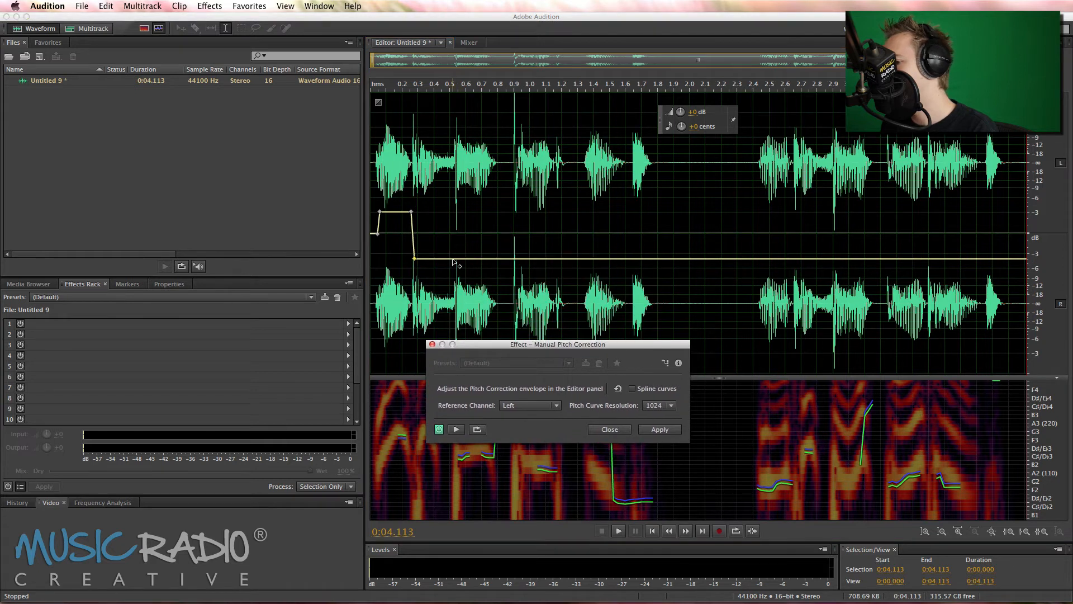
- Bend the pitch envelope up and down across the take's first half, then preview and stop
{"action": "left_click_drag", "start_coordinate": [454, 263], "coordinate": [454, 176]}
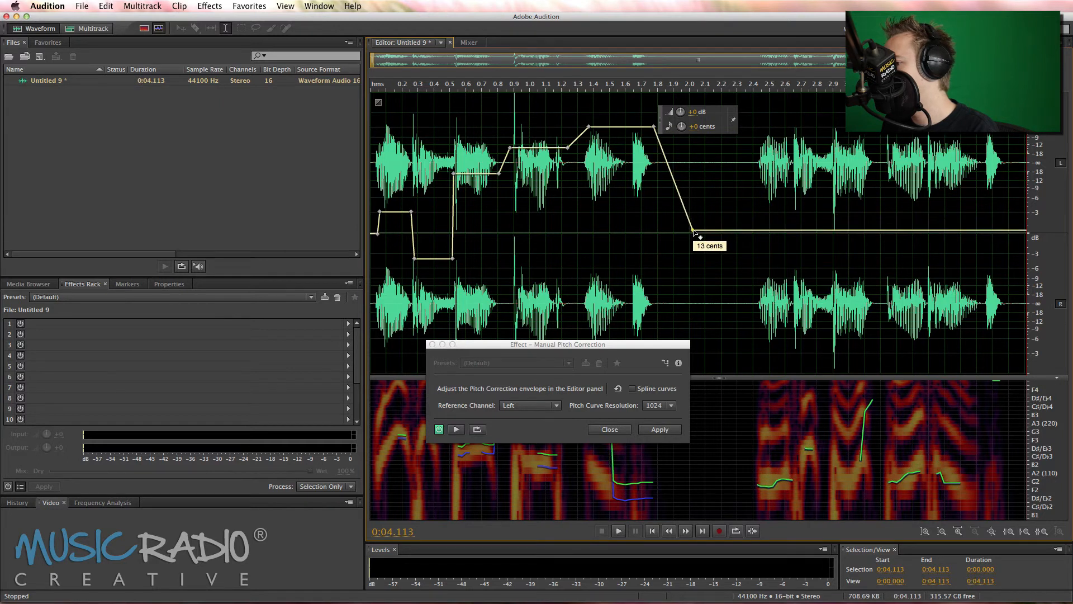
{"action": "left_click", "coordinate": [616, 530]}
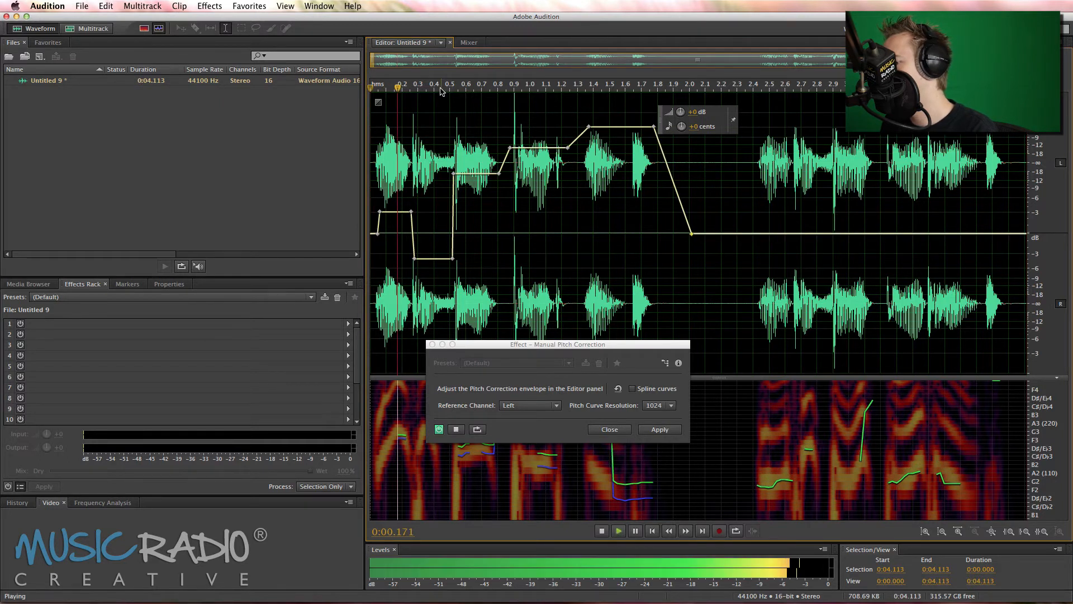
{"action": "left_click", "coordinate": [601, 530]}
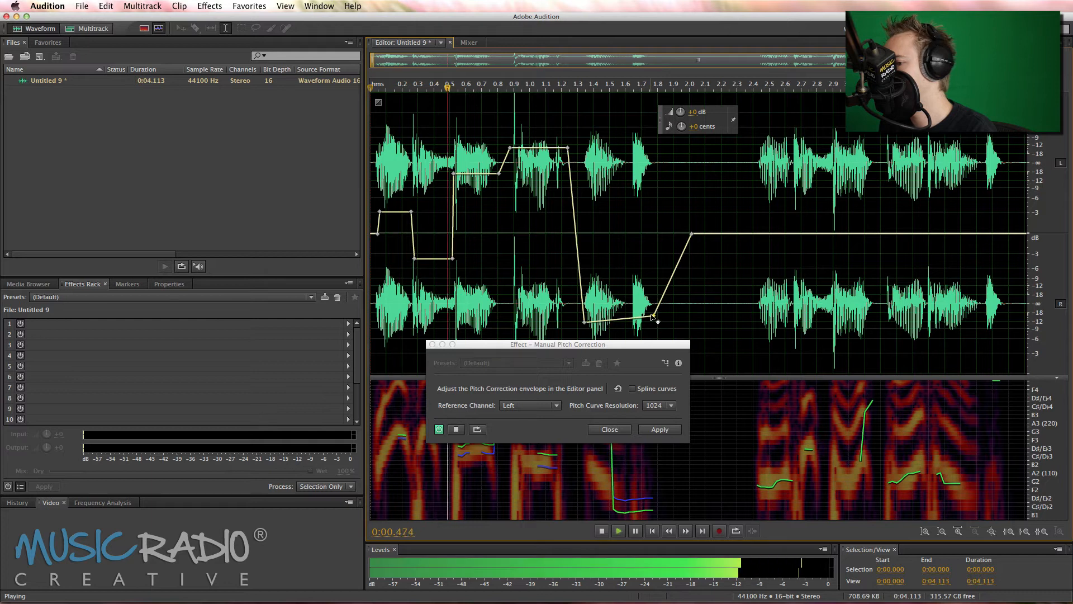
{"action": "left_click", "coordinate": [601, 531]}
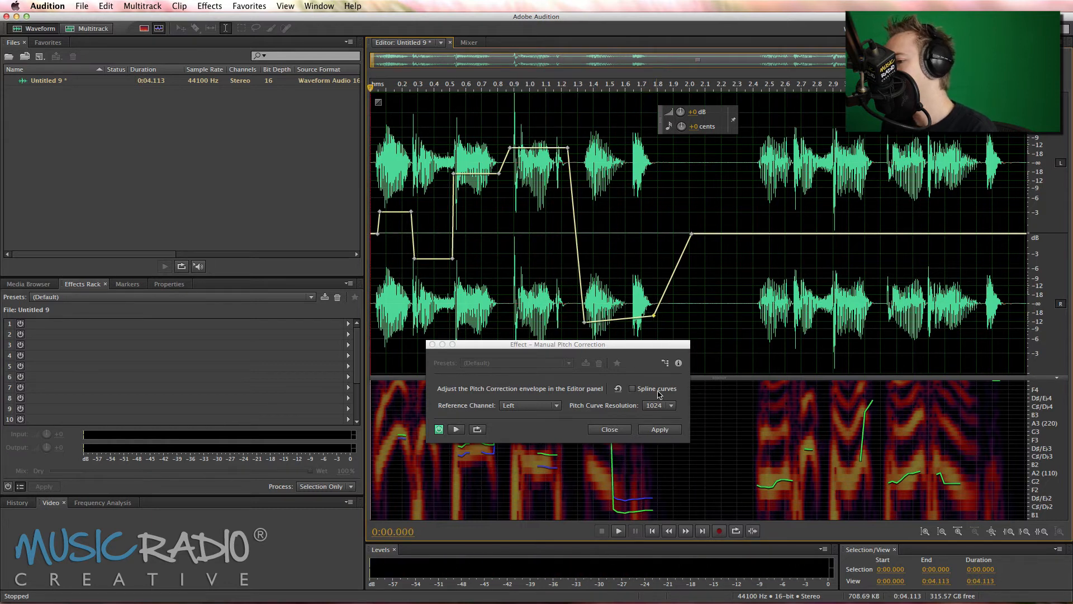
{"action": "mouse_move", "coordinate": [435, 247]}
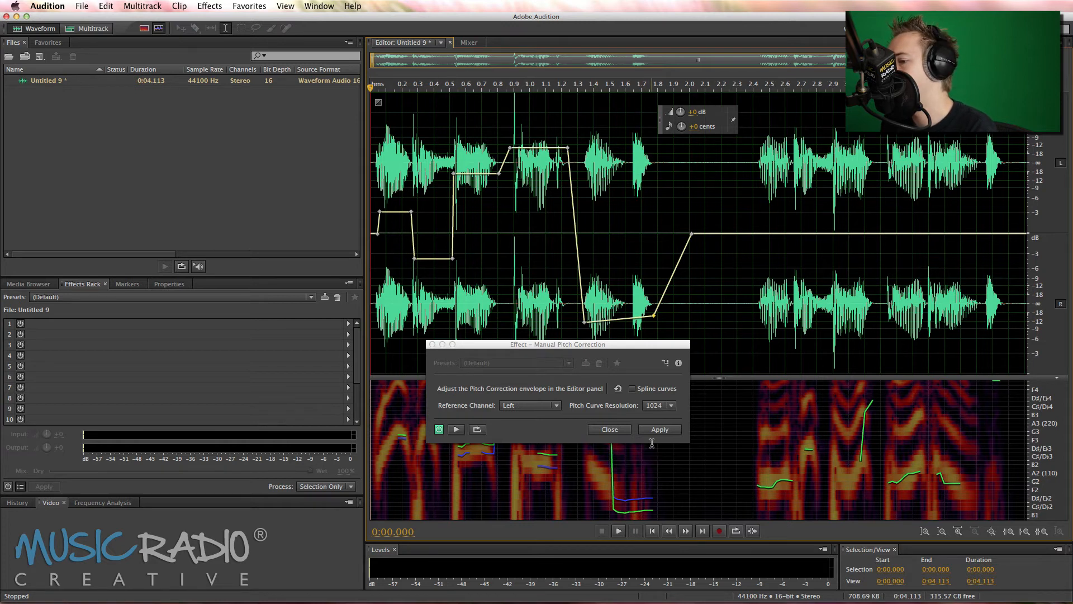
- Apply the pitch correction and confirm a new multitrack session for the take
{"action": "left_click", "coordinate": [659, 429]}
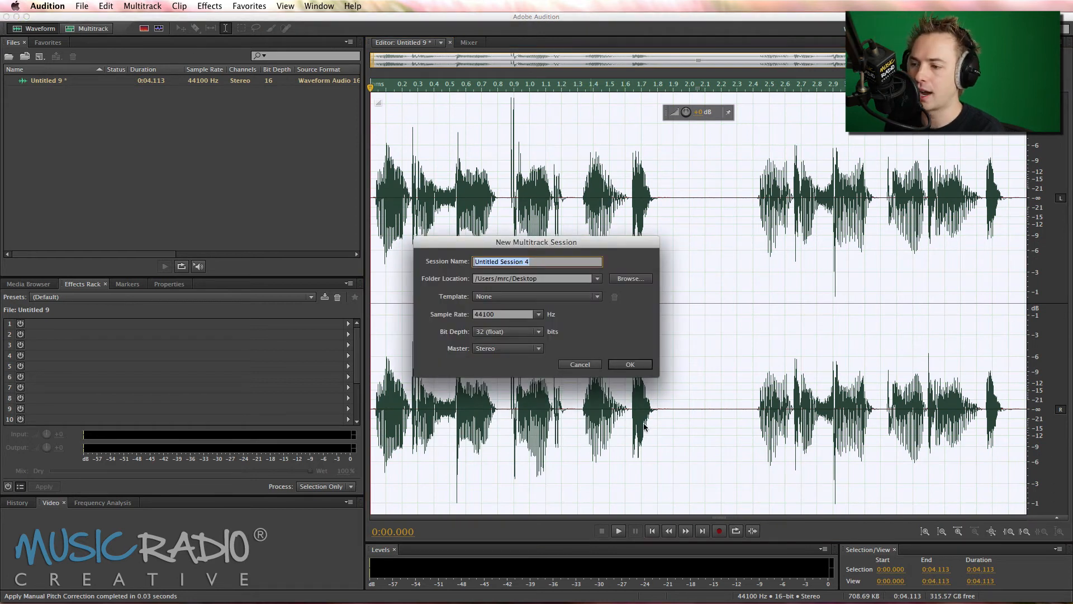
{"action": "left_click", "coordinate": [628, 363]}
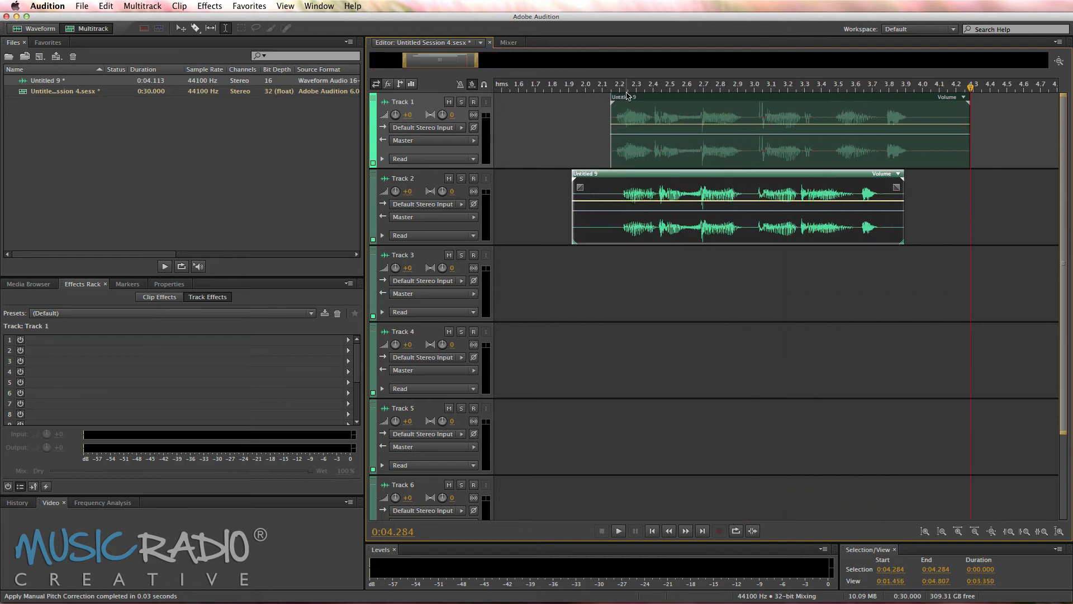
- Split Track 1 into three clips stretched 88%, 65% and 119%, then play and solo Track 2
{"action": "left_click", "coordinate": [787, 130]}
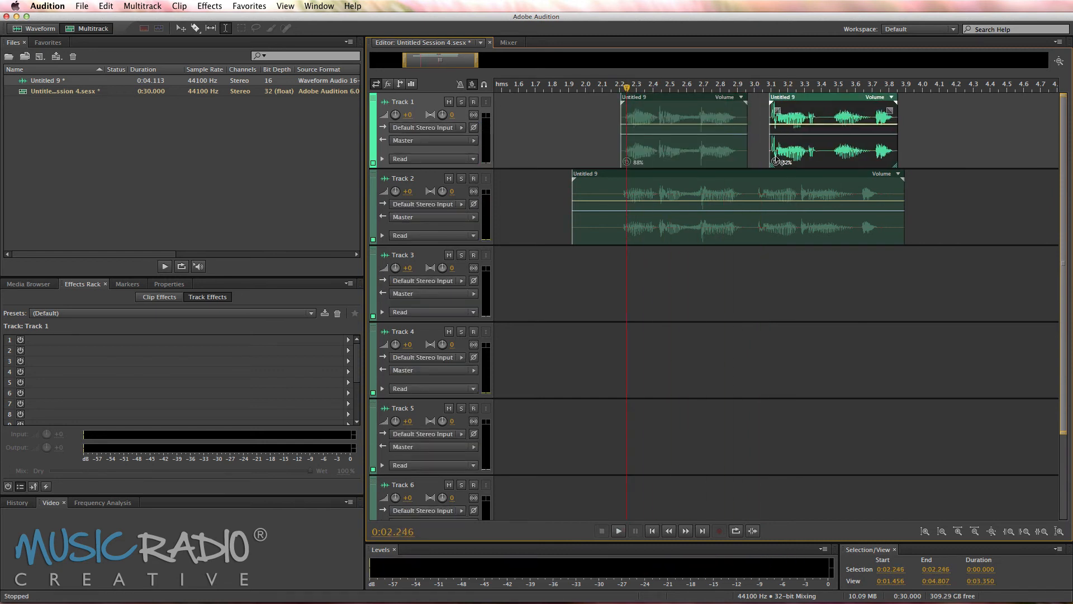
{"action": "left_click", "coordinate": [813, 84]}
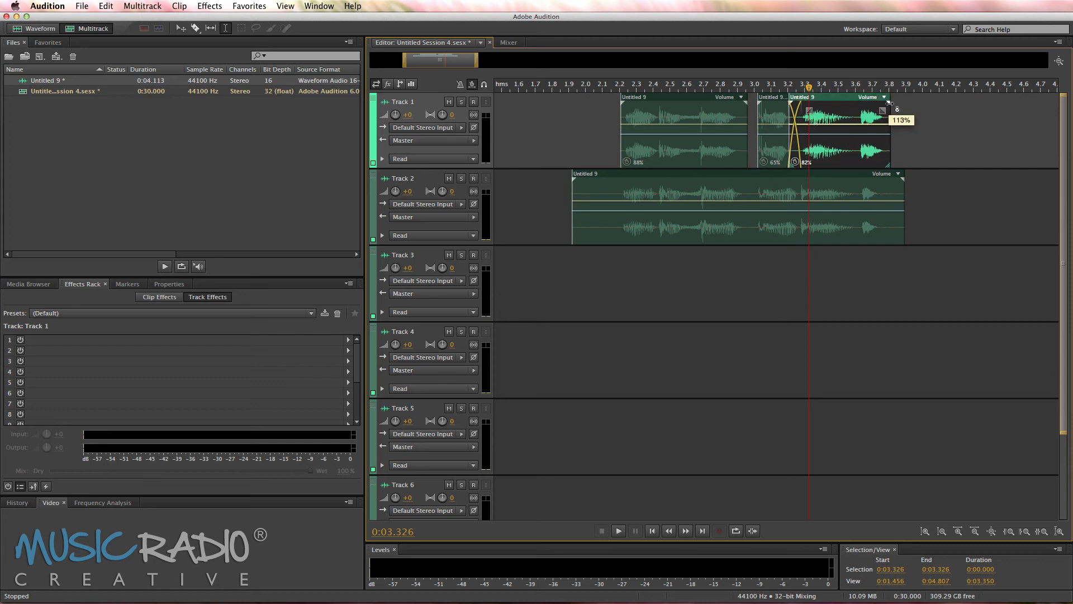
{"action": "left_click", "coordinate": [616, 530]}
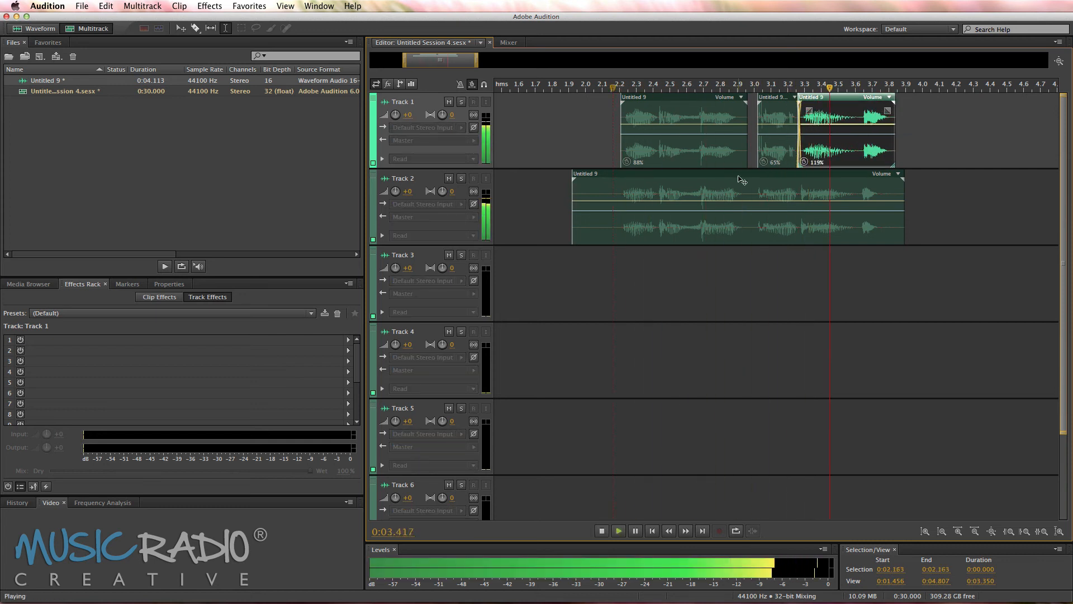
{"action": "left_click", "coordinate": [601, 531]}
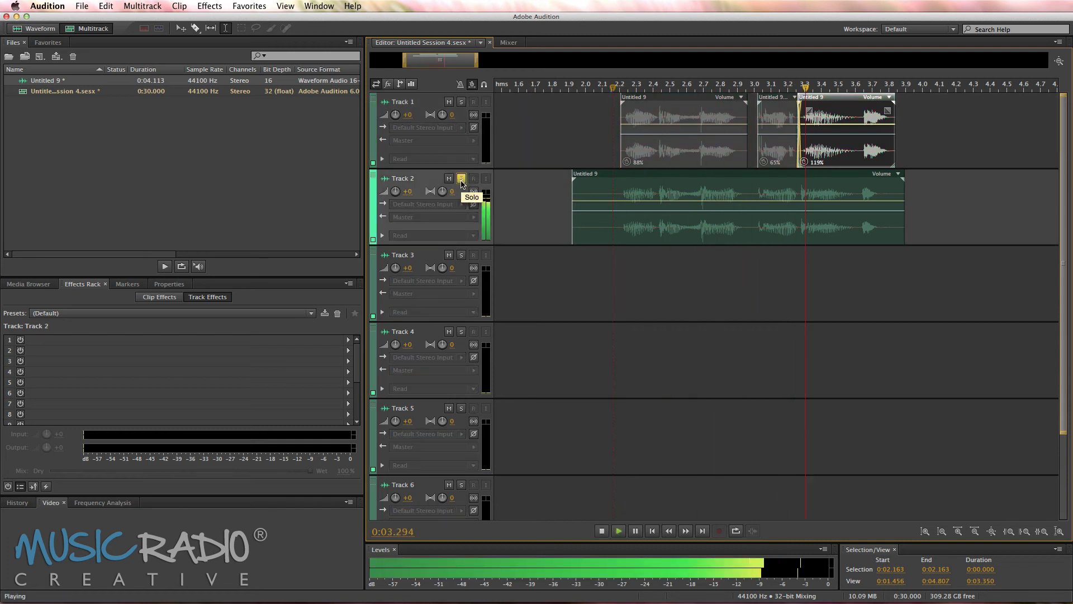
- Place FX_ROCK_BEATS_N_CHUGS from the Media Browser's ROCK folder on Track 3 and play
{"action": "left_click", "coordinate": [310, 313]}
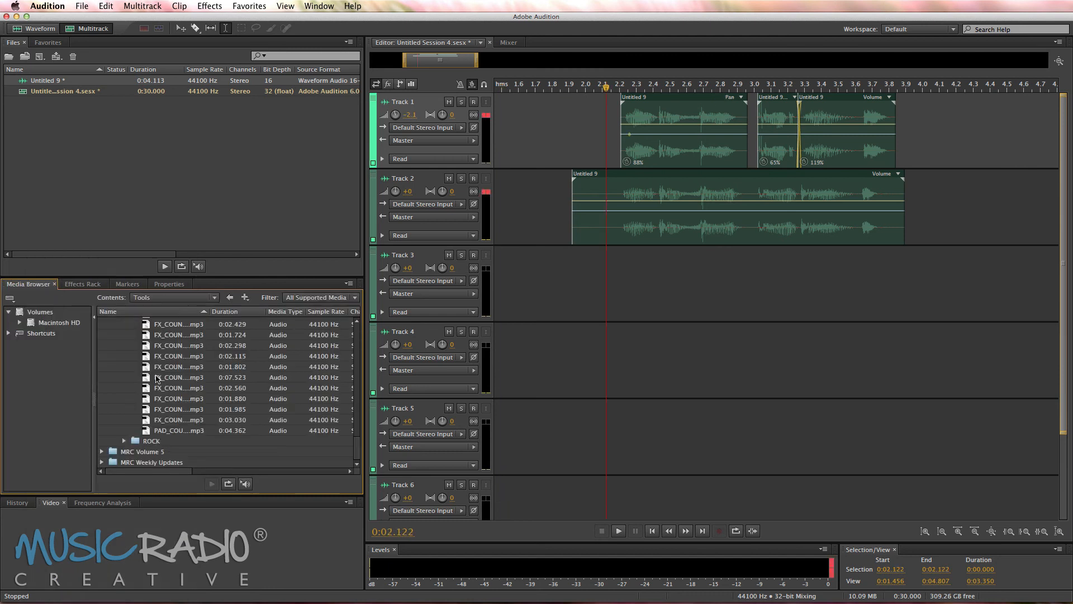
{"action": "left_click", "coordinate": [125, 439]}
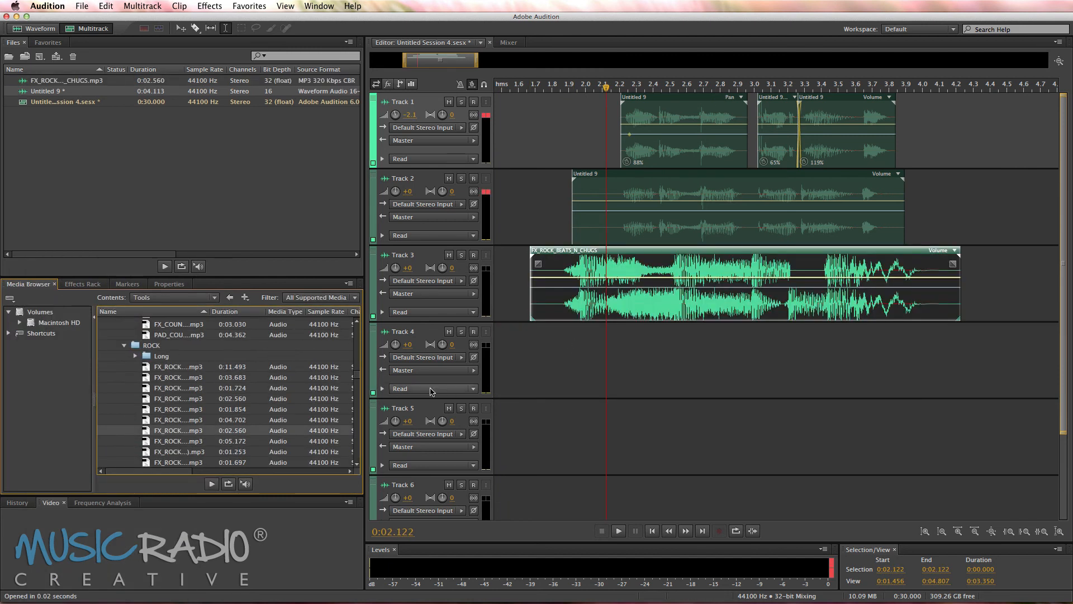
{"action": "left_click", "coordinate": [617, 531]}
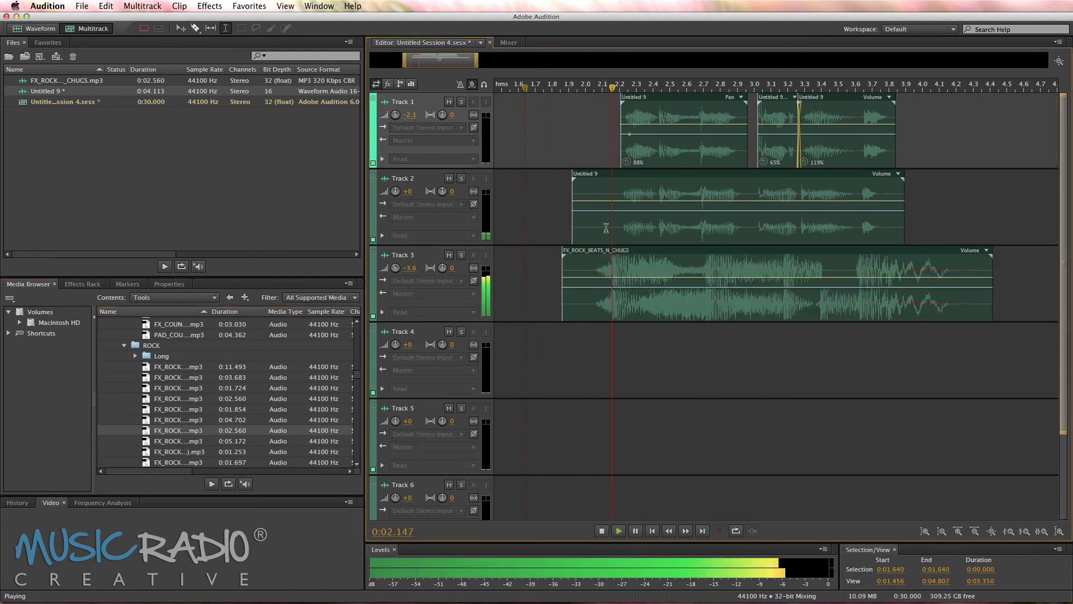